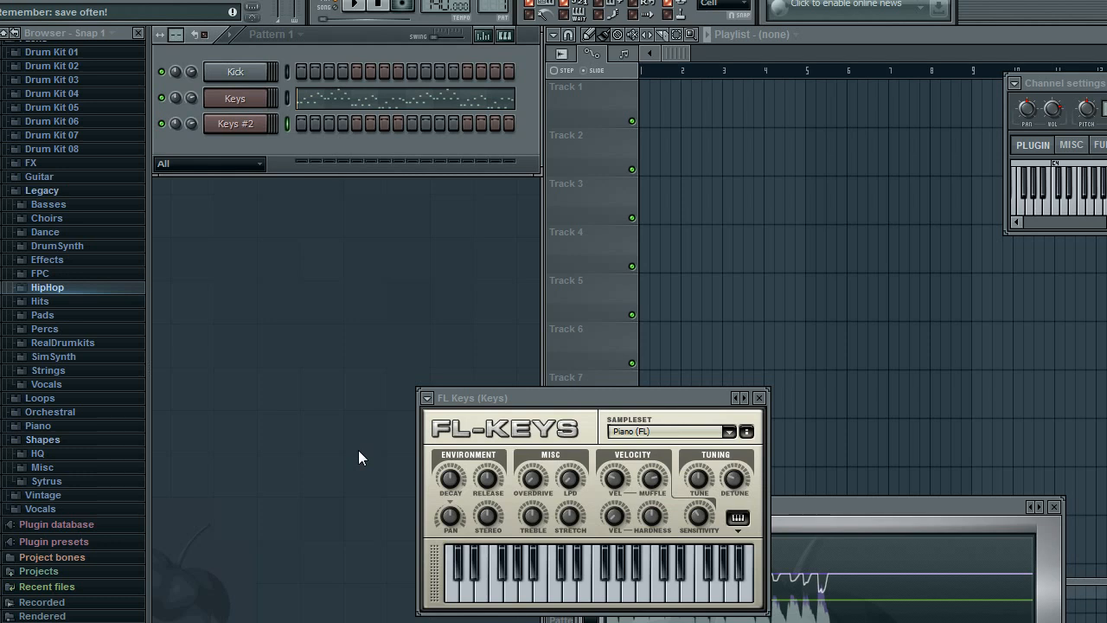
mouse_move(367, 379)
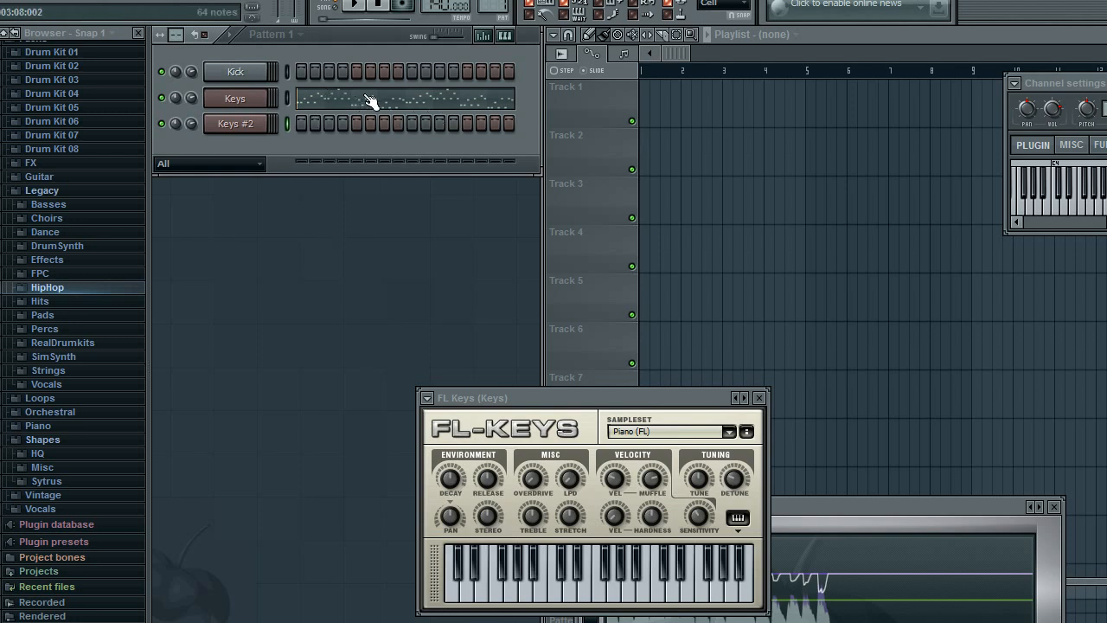
- Open the piano roll for the Keys #2 channel from its context menu
right_click(236, 124)
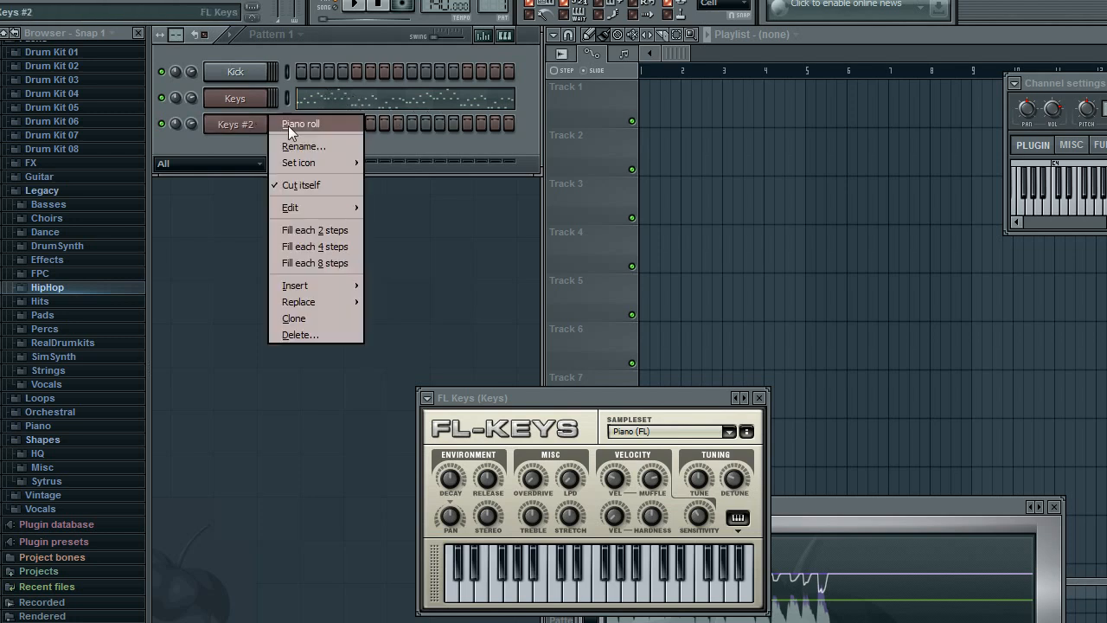
left_click(299, 124)
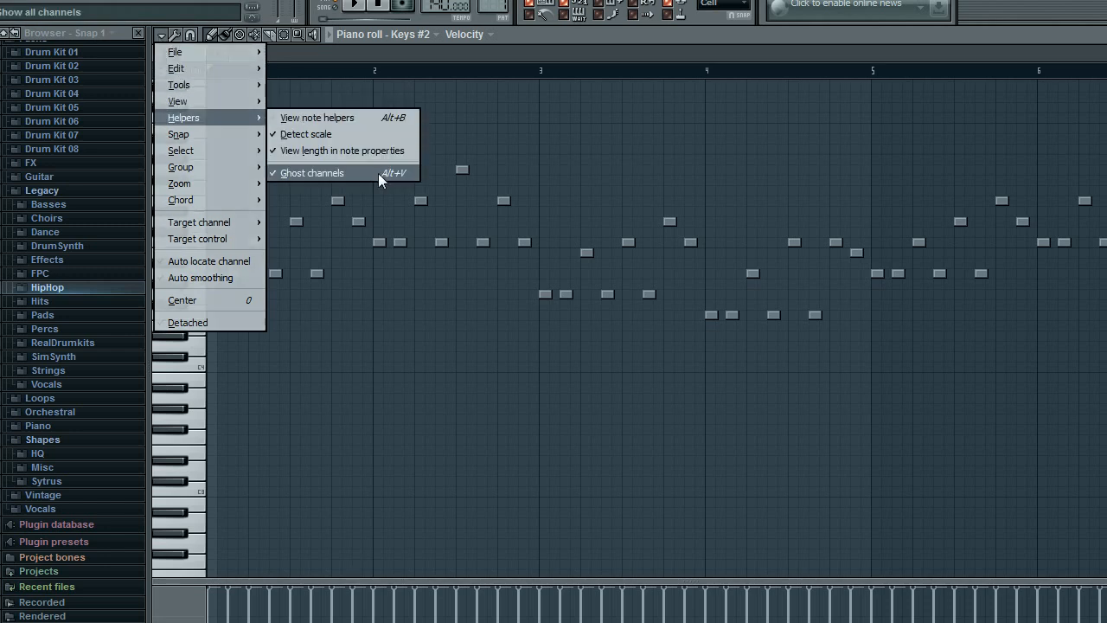
mouse_move(359, 181)
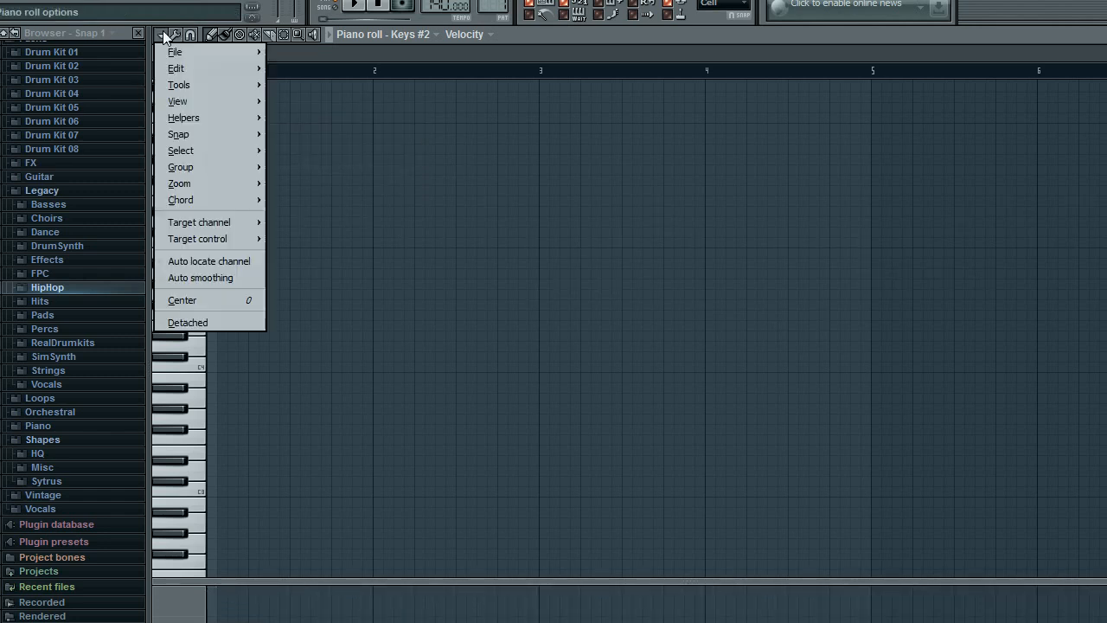
mouse_move(180, 149)
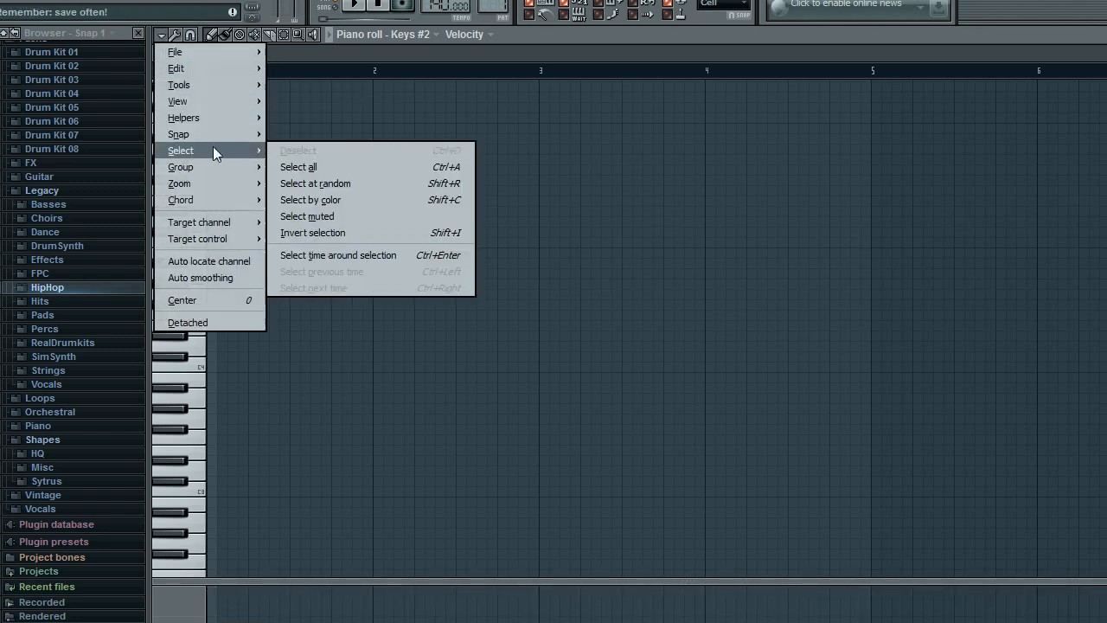
mouse_move(214, 118)
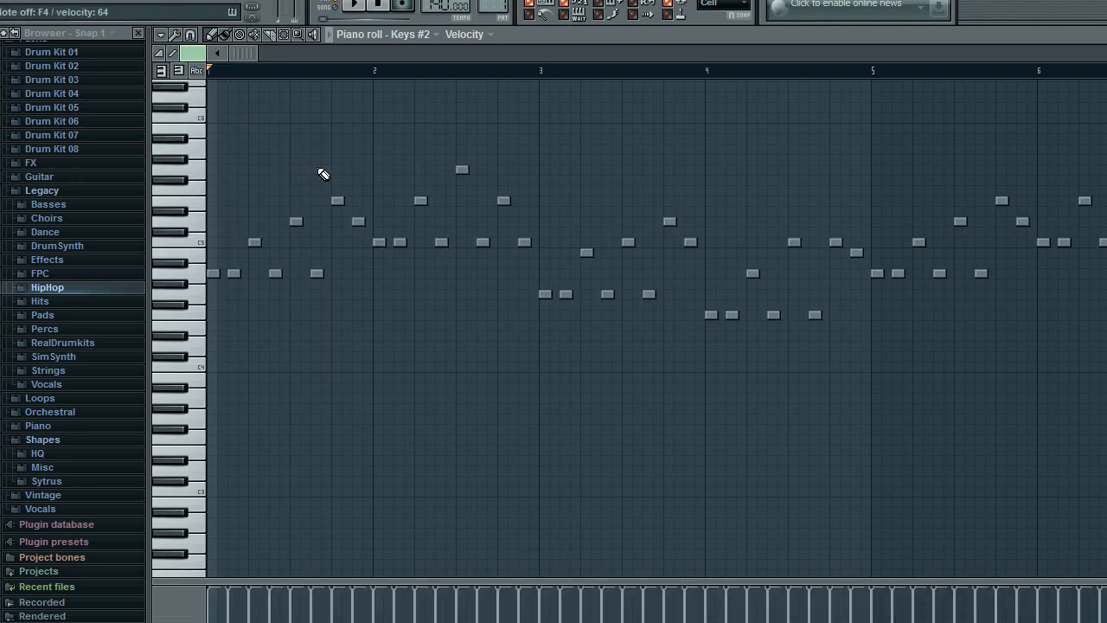
left_click(159, 34)
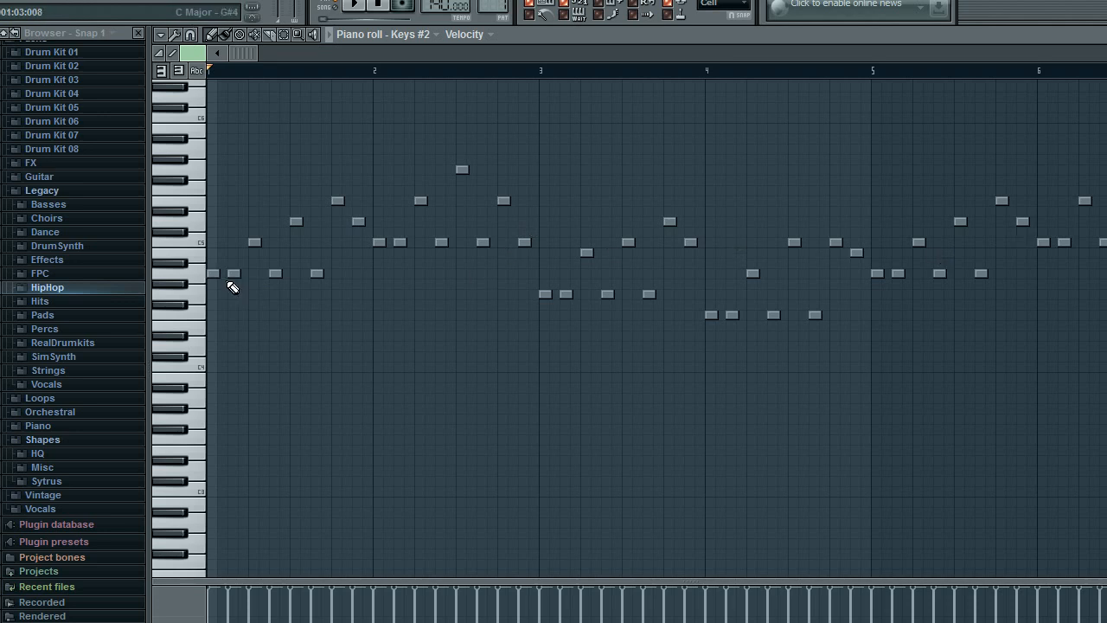
mouse_move(336, 267)
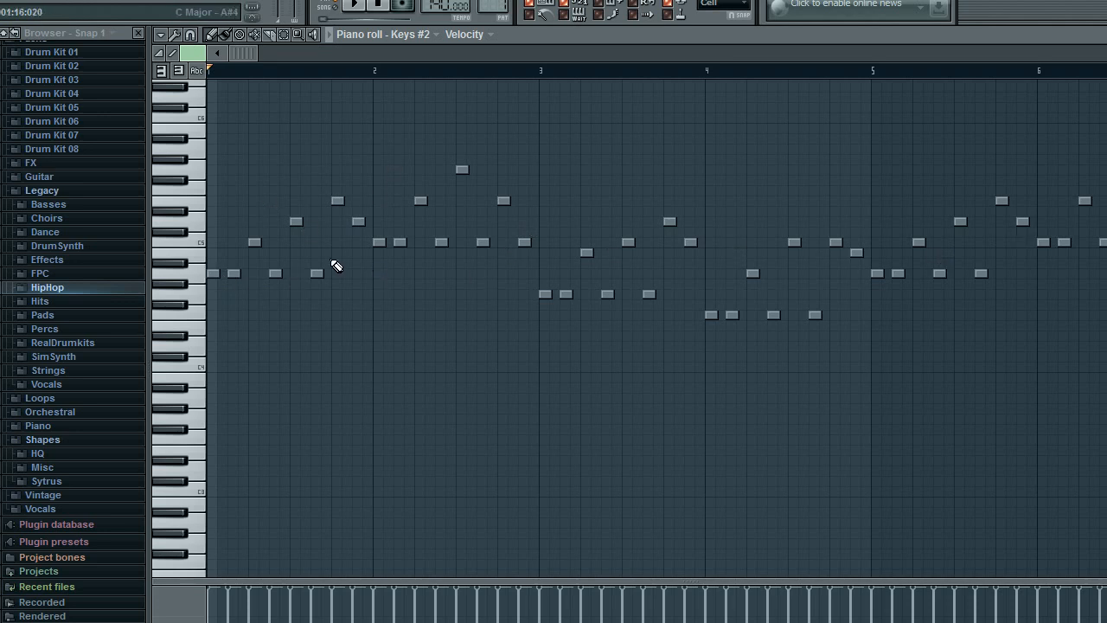